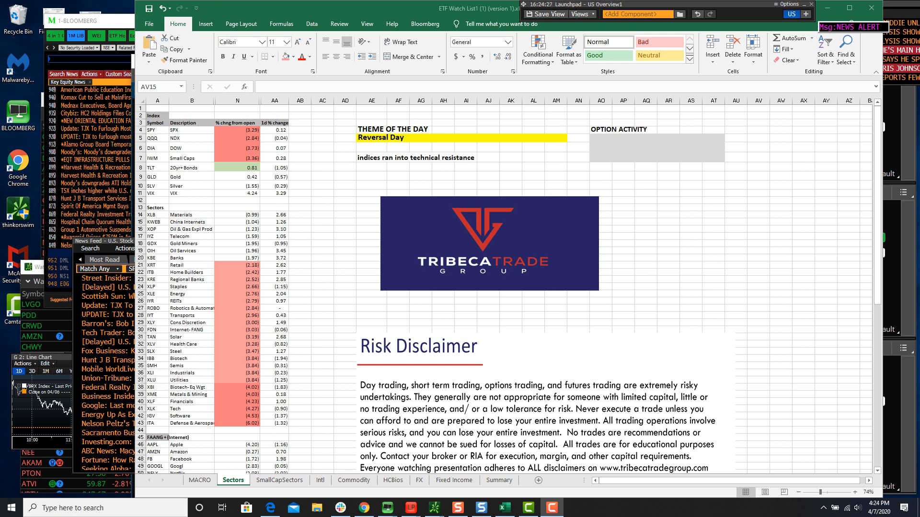
Step: Bring the thinkorswim Charts window forward over the Excel ETF watch list
{"action": "left_click", "coordinate": [372, 157]}
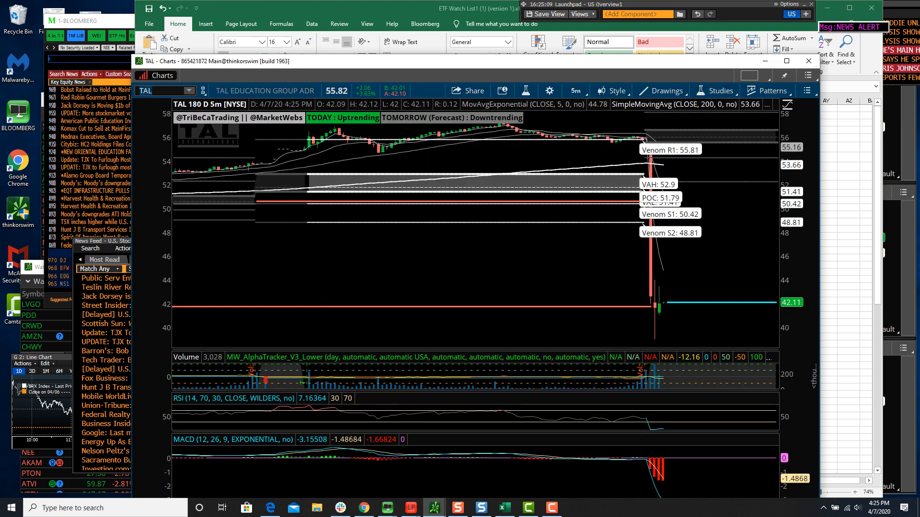
Step: Chart /ES E-mini S&P 500 futures on the 10 Y : 1D favorite time frame
{"action": "left_click", "coordinate": [158, 90]}
{"action": "type", "text": "/ES"}
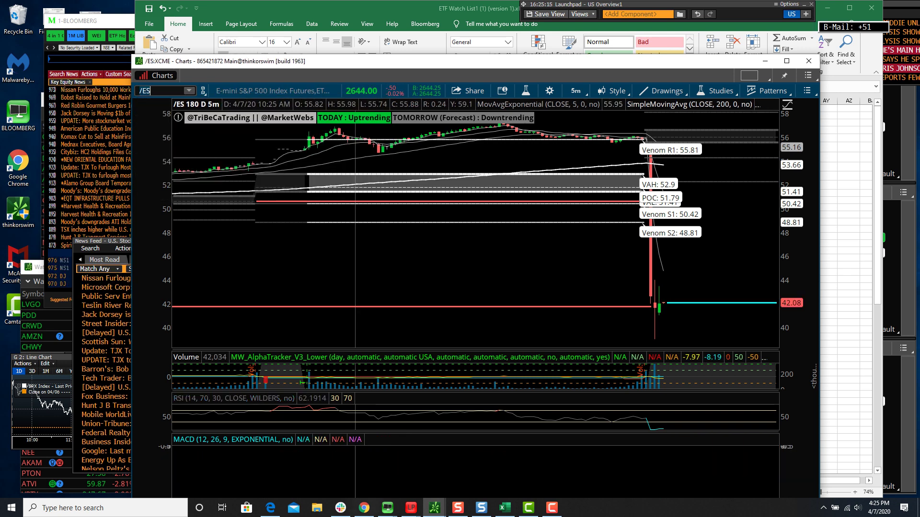
{"action": "left_click", "coordinate": [575, 90]}
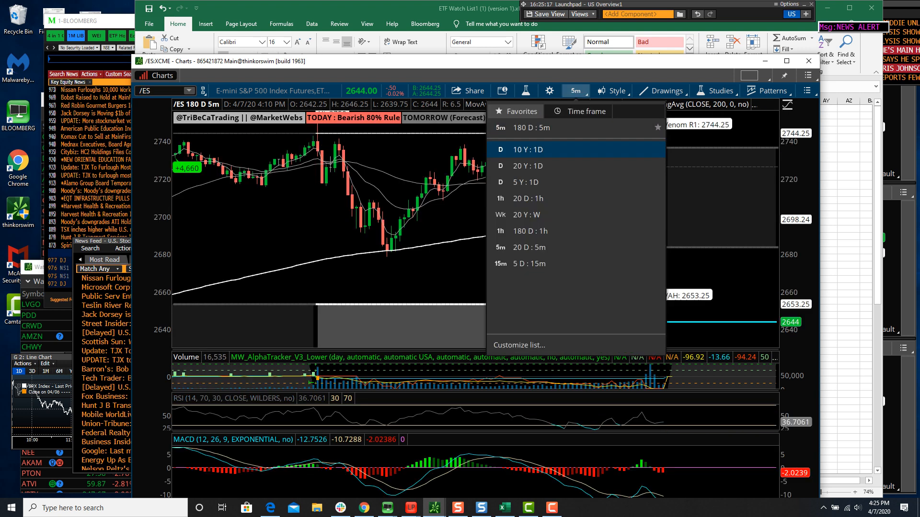
{"action": "left_click", "coordinate": [528, 149]}
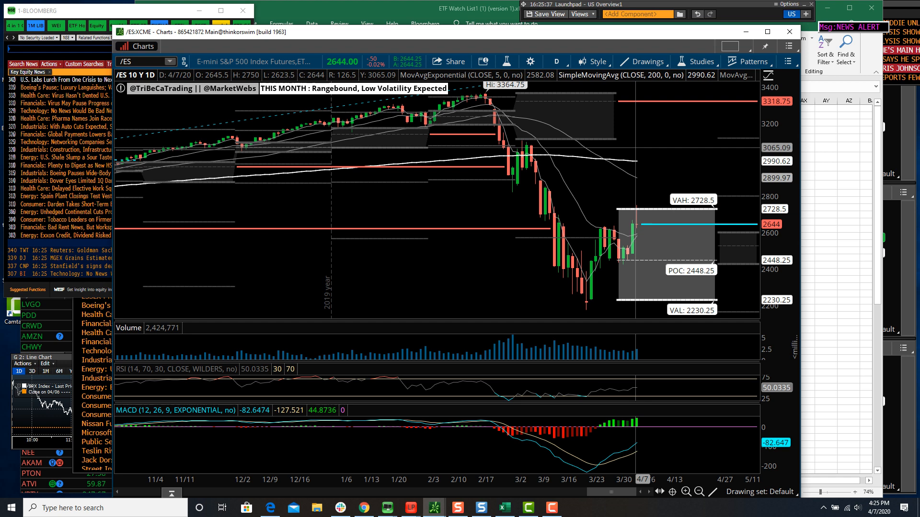
{"action": "left_click", "coordinate": [555, 61]}
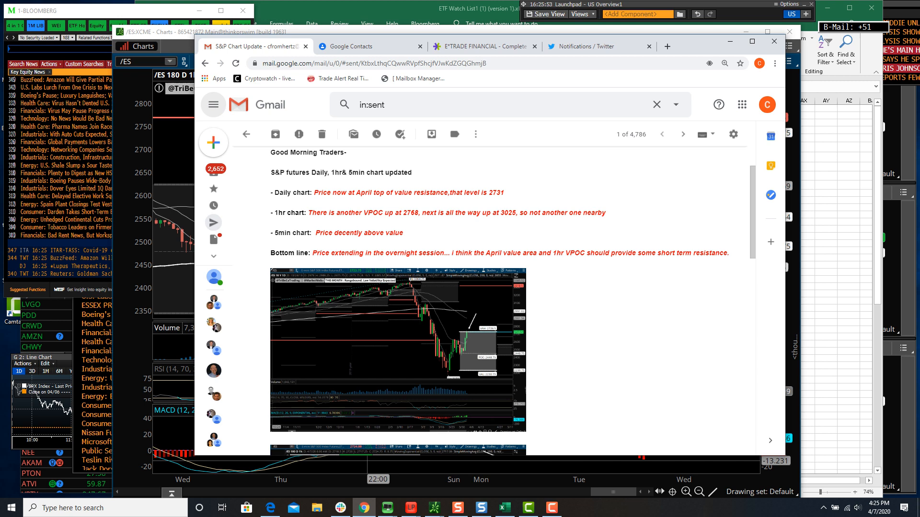
{"action": "mouse_move", "coordinate": [213, 105]}
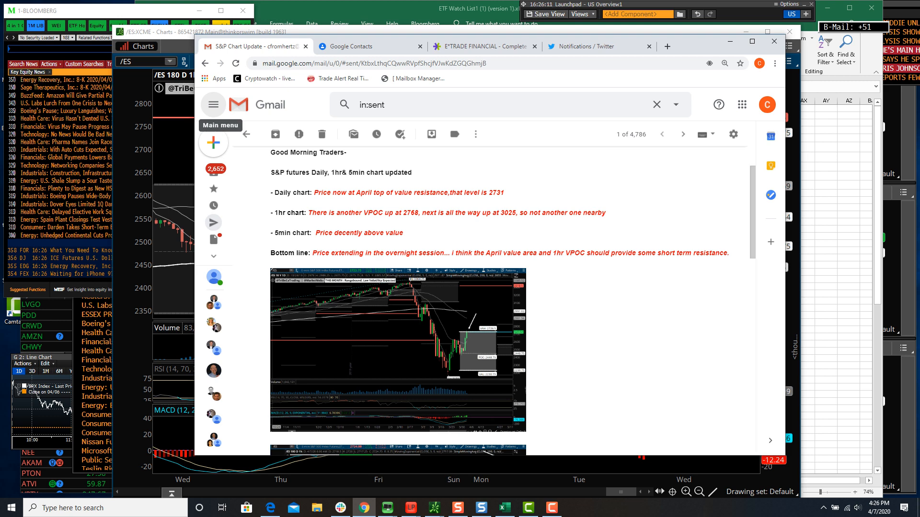
Step: Highlight a passage in the sent 'S&P Chart Update' email while reading it
{"action": "left_click_drag", "start_coordinate": [314, 253], "coordinate": [503, 253]}
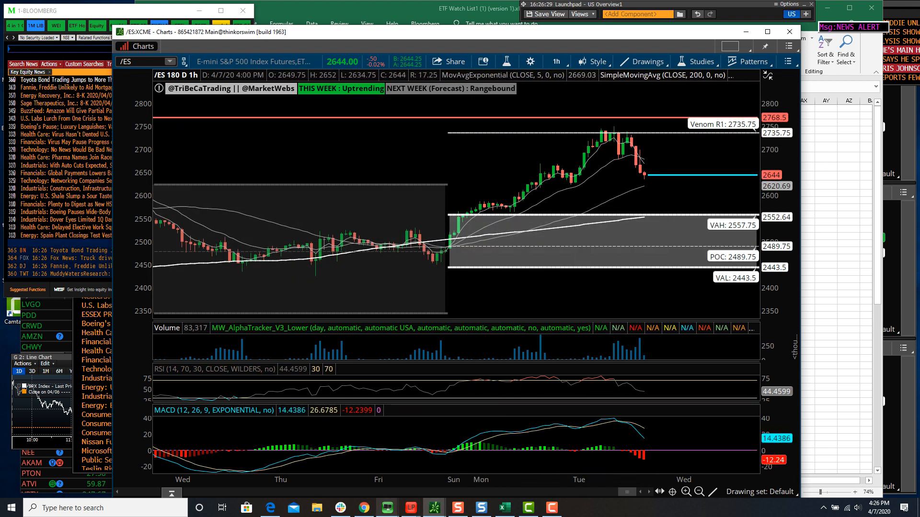
Step: Switch from the /ES 180 D 1h chart to Slack's #trades channel
{"action": "left_click", "coordinate": [340, 507]}
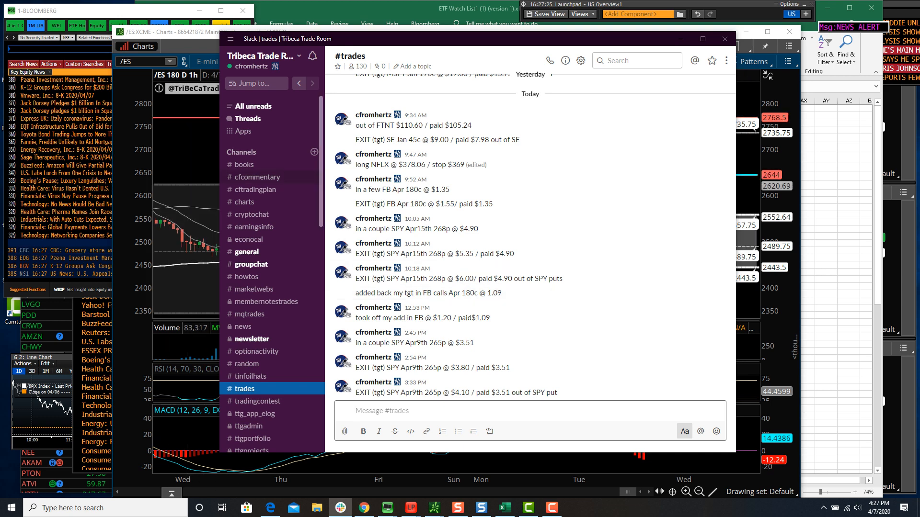
Step: Read through today's chart posts in the #cfcommentary channel of the trade room
{"action": "left_click", "coordinate": [256, 177]}
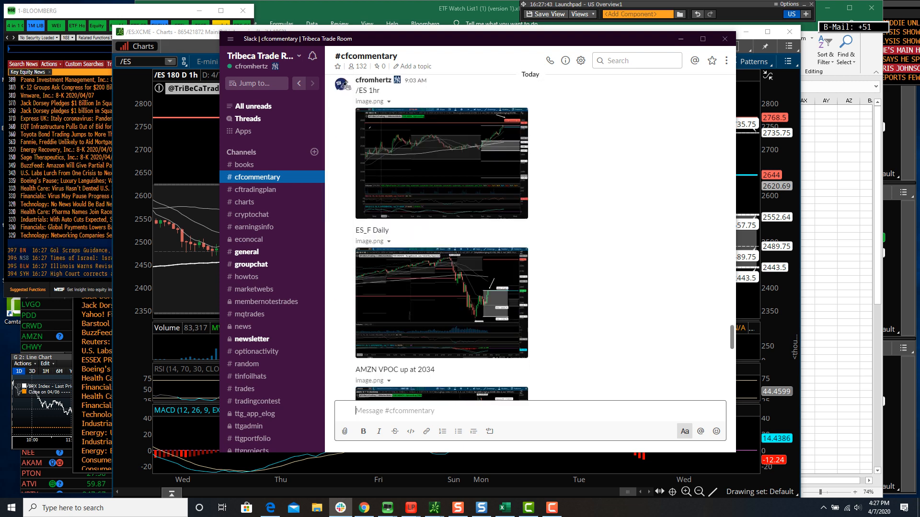
{"action": "scroll", "scroll_direction": "down", "scroll_amount": 3}
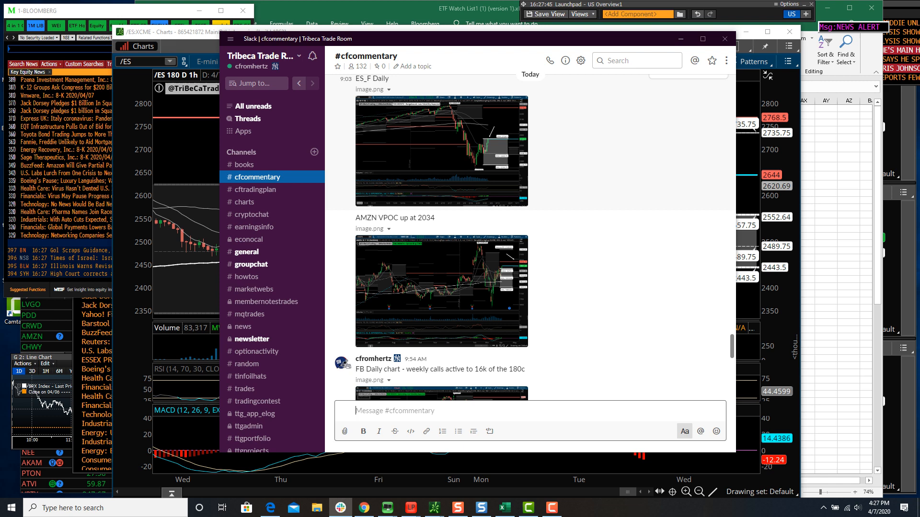
{"action": "scroll", "scroll_direction": "up", "scroll_amount": 3}
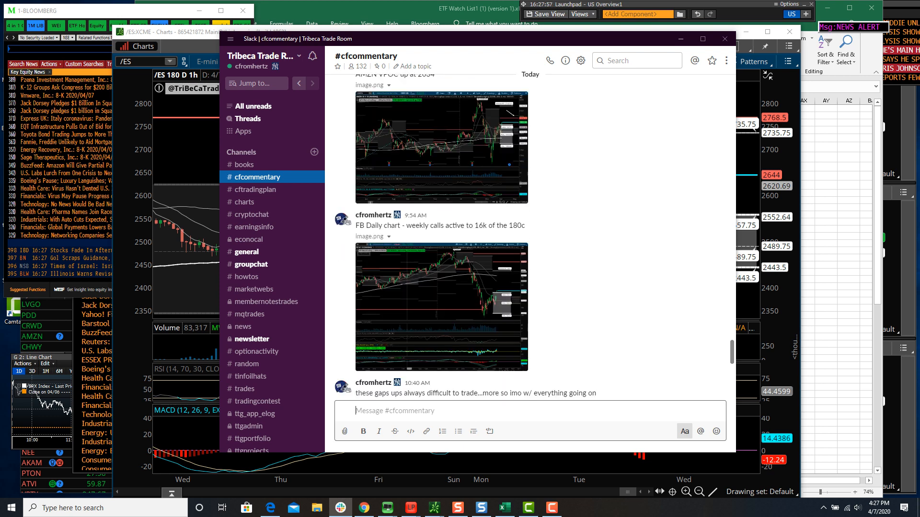
{"action": "scroll", "scroll_direction": "down", "scroll_amount": 3}
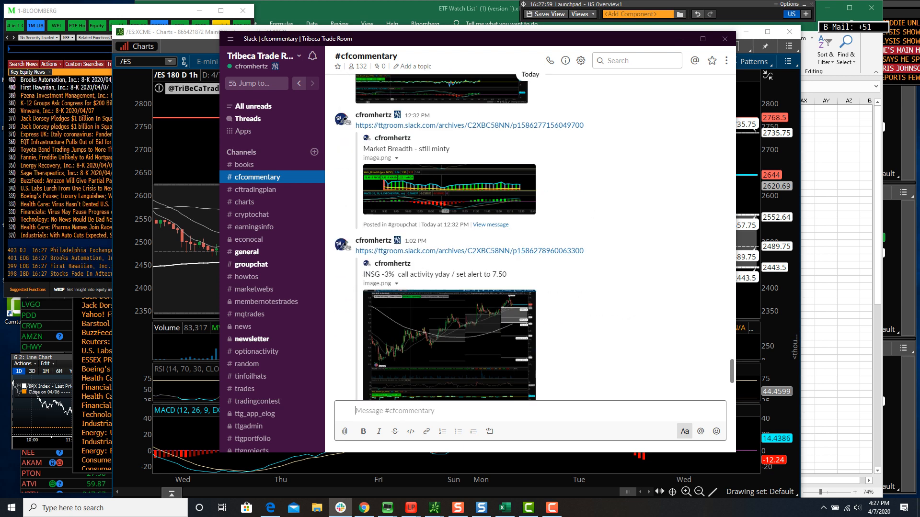
{"action": "scroll", "scroll_direction": "down", "scroll_amount": 3}
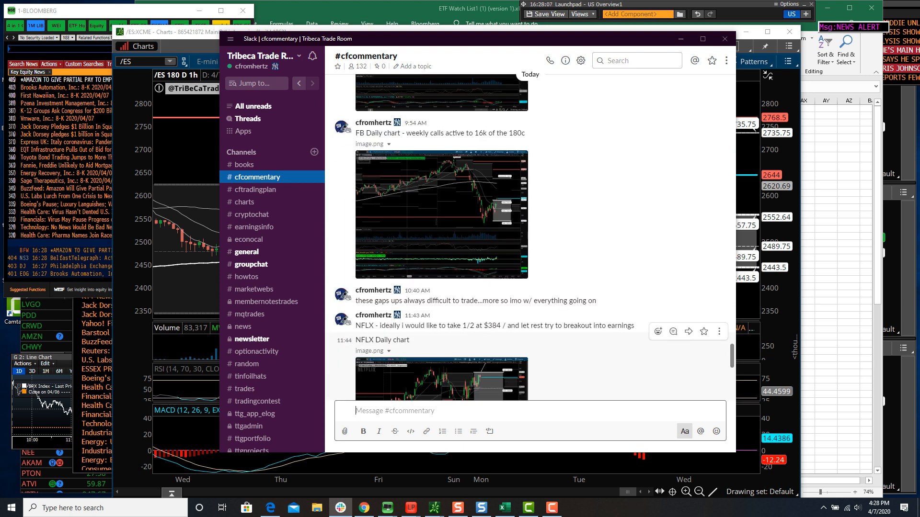
{"action": "left_click_drag", "start_coordinate": [411, 300], "coordinate": [548, 300]}
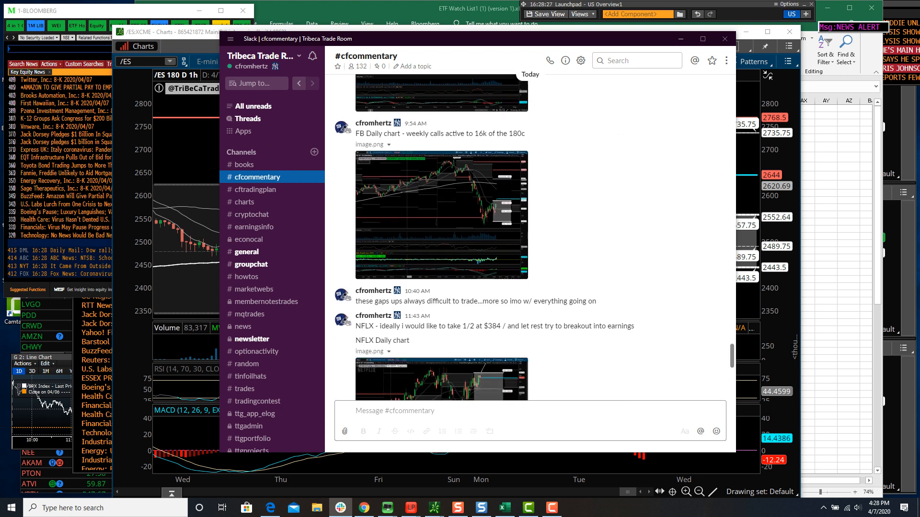
{"action": "scroll", "scroll_direction": "down", "scroll_amount": 3}
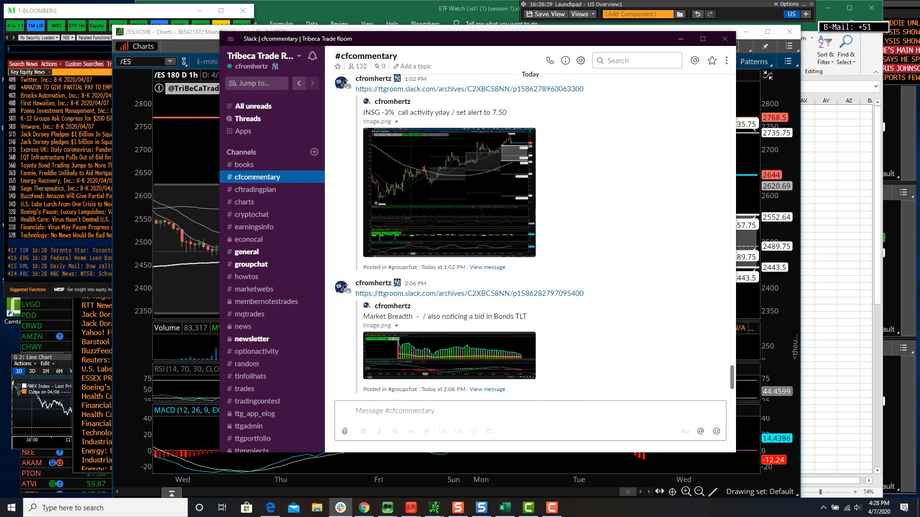
{"action": "scroll", "scroll_direction": "down", "scroll_amount": 3}
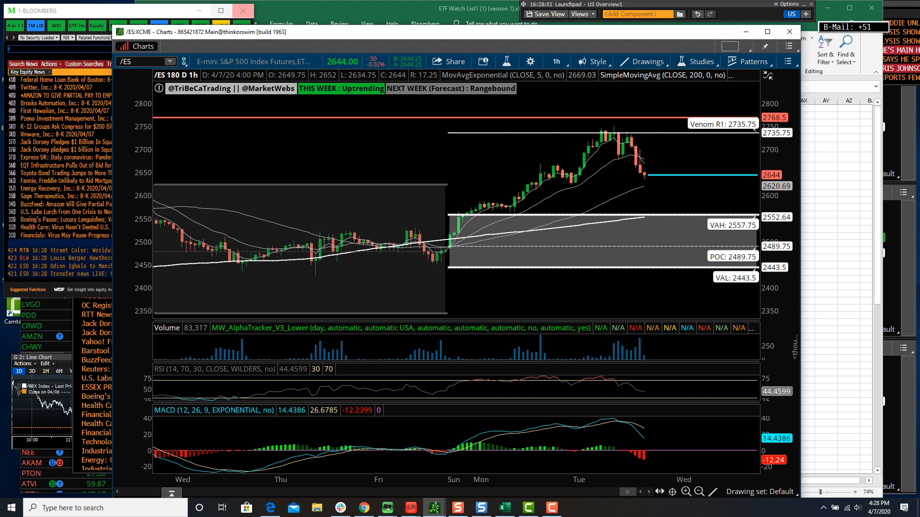
Step: Change the chart symbol from /ES to the TLT bond ETF
{"action": "left_click", "coordinate": [503, 508]}
{"action": "type", "text": "TLT"}
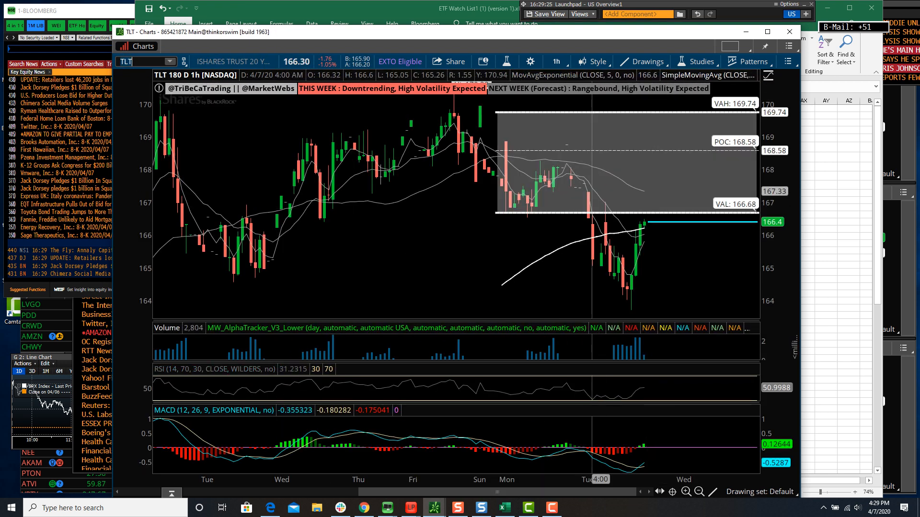
Step: Bring the Excel ETF watch list forward and select the XLB change-from-open cell
{"action": "left_click", "coordinate": [556, 62]}
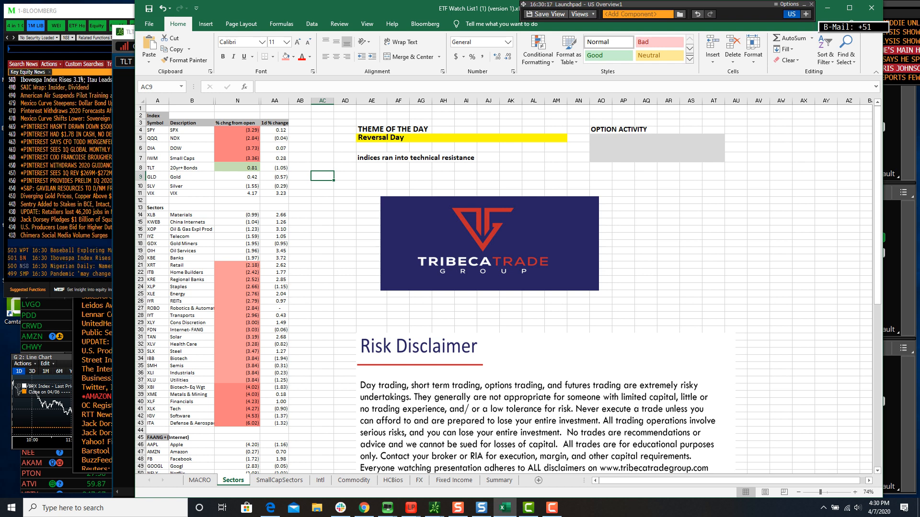
{"action": "left_click", "coordinate": [236, 214]}
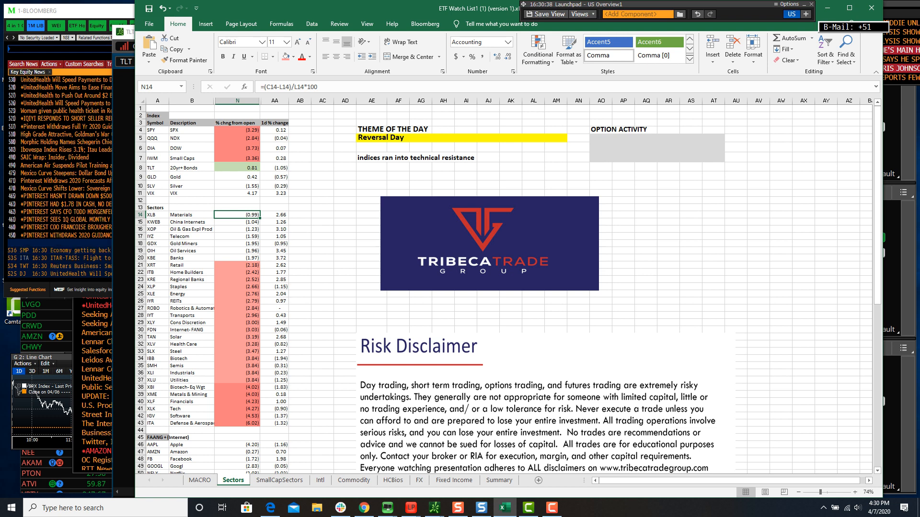
Step: Right-click within the selected sector ETF rows A14:AA44 for their options
{"action": "right_click", "coordinate": [272, 387]}
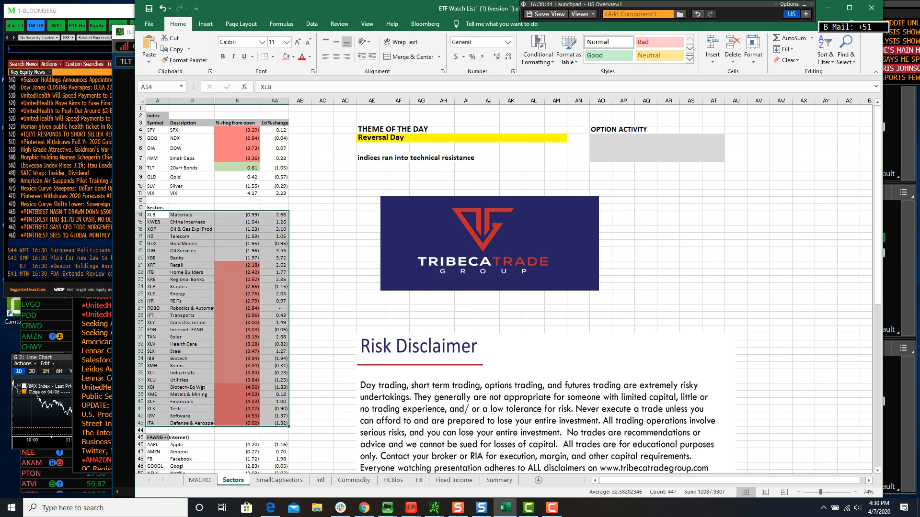
Step: Sort the sector rows by Column AA 1d % change, largest to smallest
{"action": "left_click", "coordinate": [312, 22]}
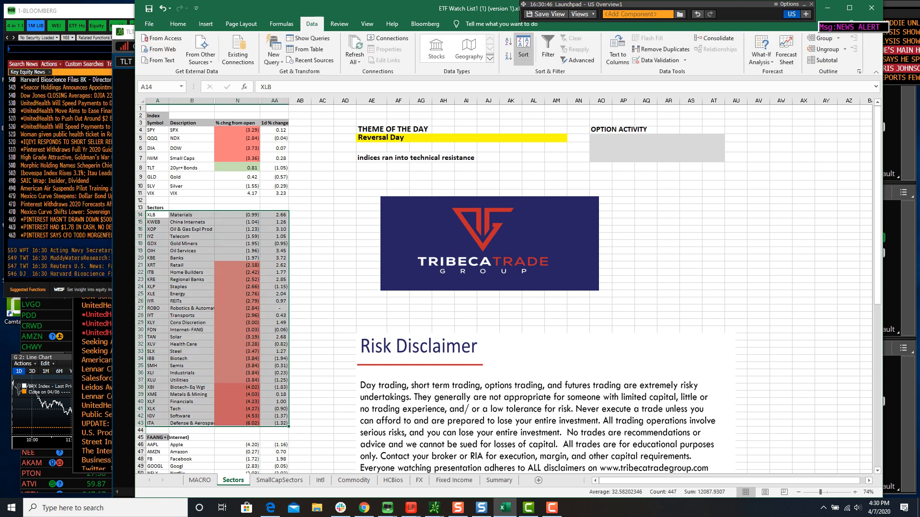
{"action": "left_click", "coordinate": [523, 46]}
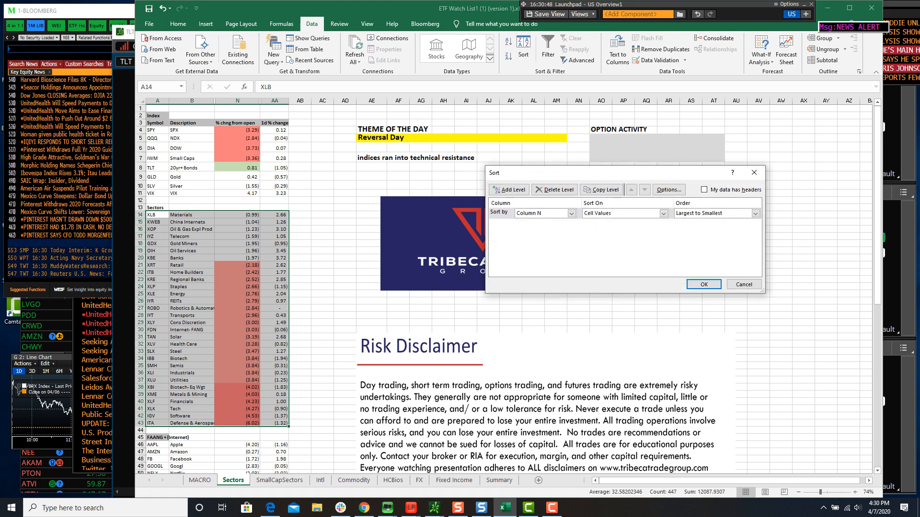
{"action": "left_click", "coordinate": [571, 212]}
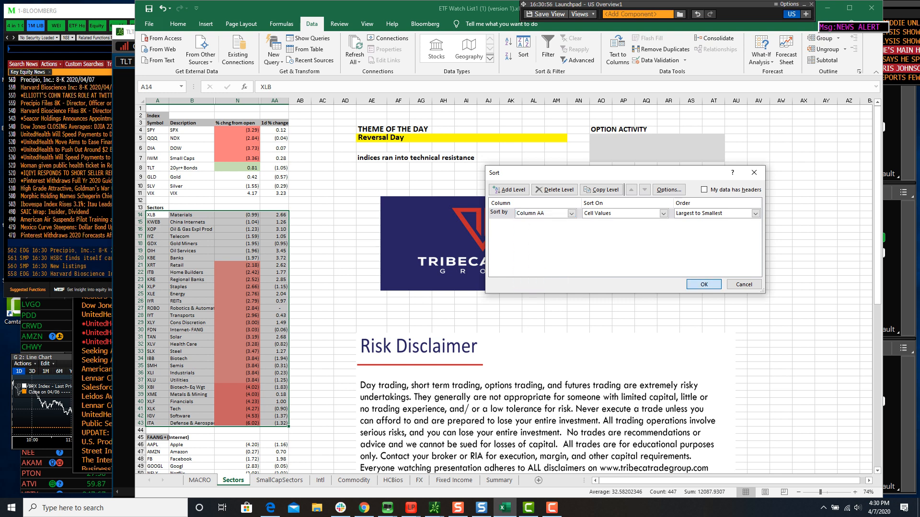
{"action": "left_click", "coordinate": [704, 284]}
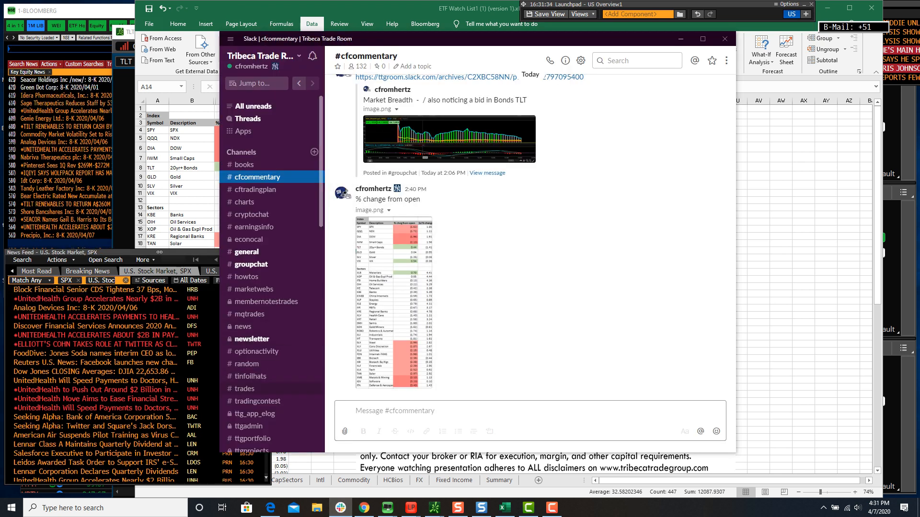
Step: Put Slack away so the thinkorswim TLT hourly chart is back in front
{"action": "left_click", "coordinate": [244, 389]}
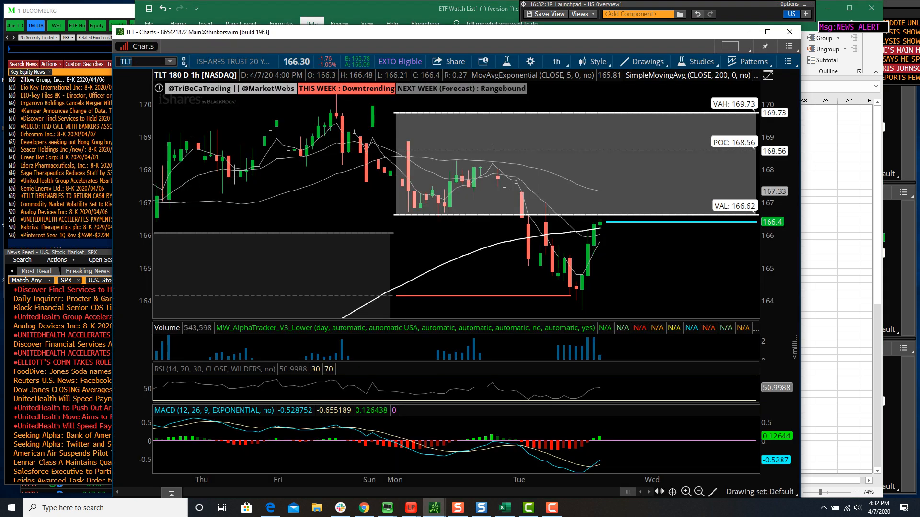
Step: Load the IWM hourly chart, then show Slack's #trades channel with the IWM May 107 put hedge
{"action": "type", "text": "IW"}
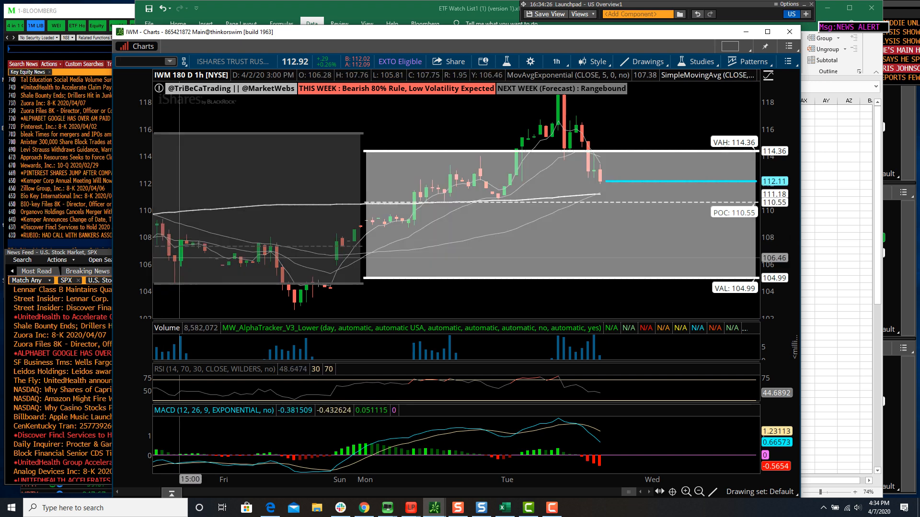
{"action": "left_click", "coordinate": [341, 507]}
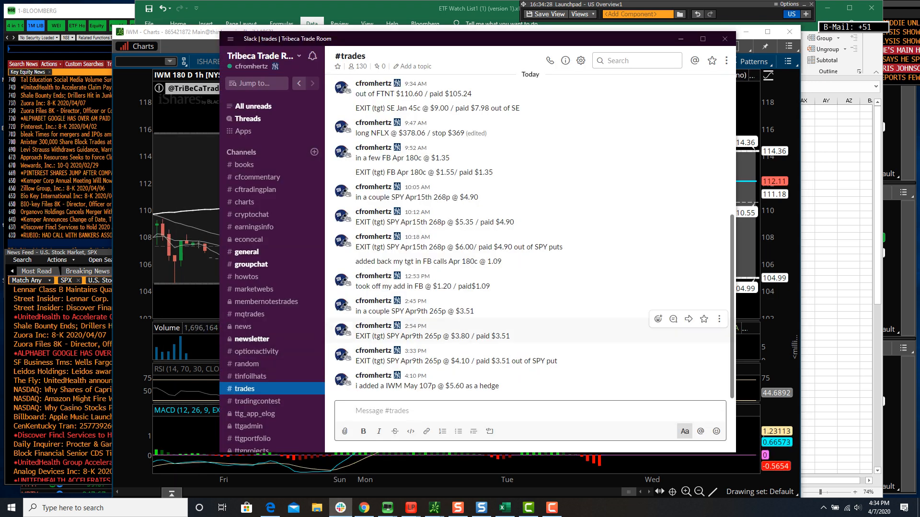